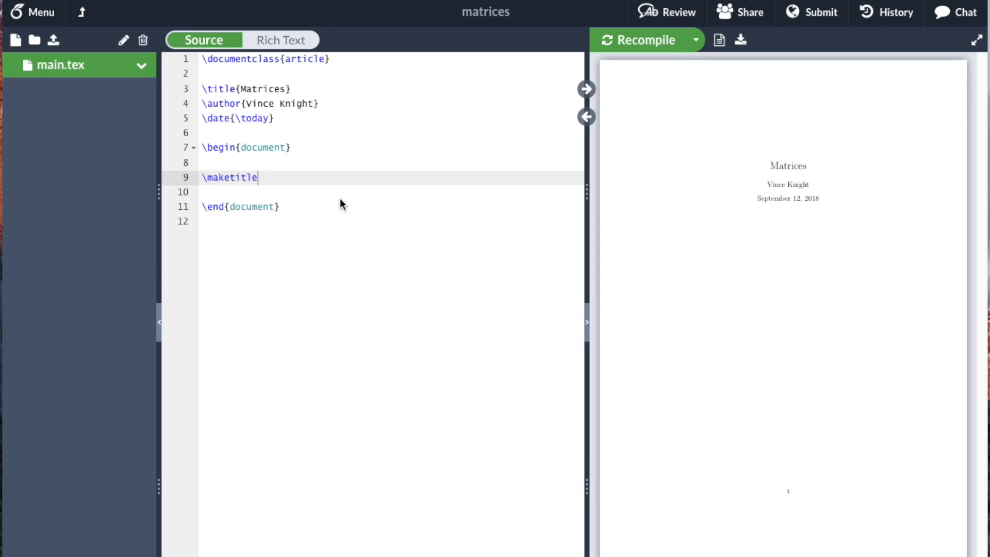
# Add \usepackage{amsmath} after \documentclass and move to the blank line below \maketitle
pyautogui.click(640, 40)
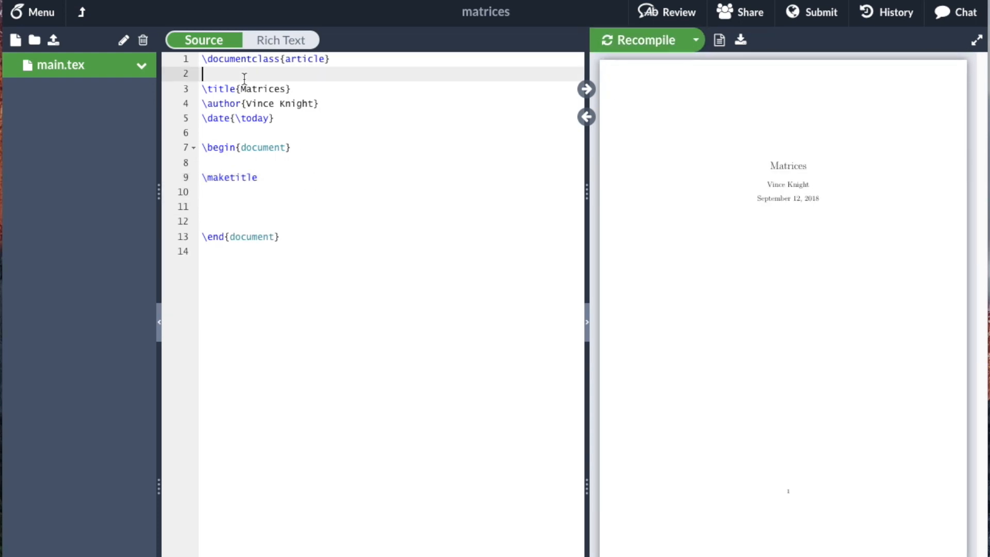
pyautogui.write('\\')
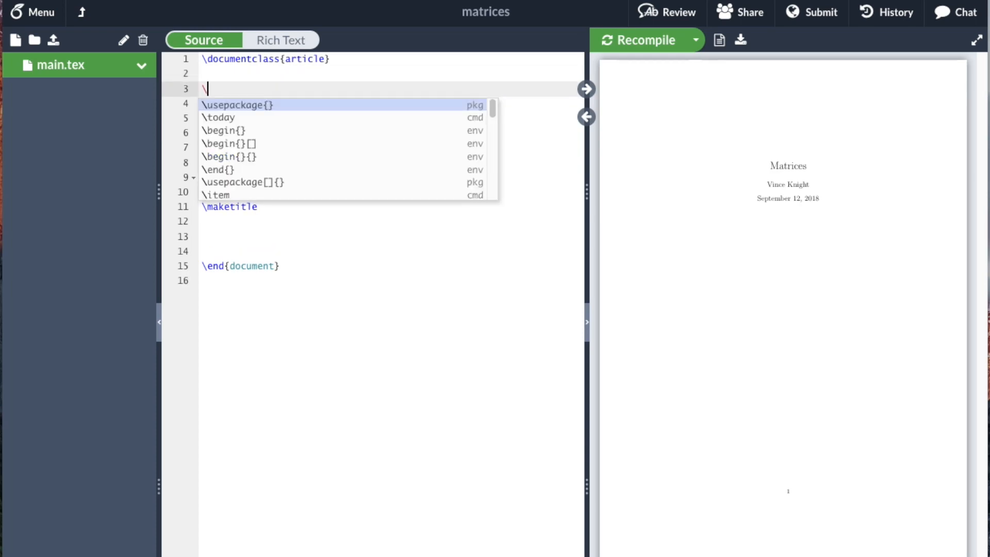
pyautogui.write('usepackage{ams')
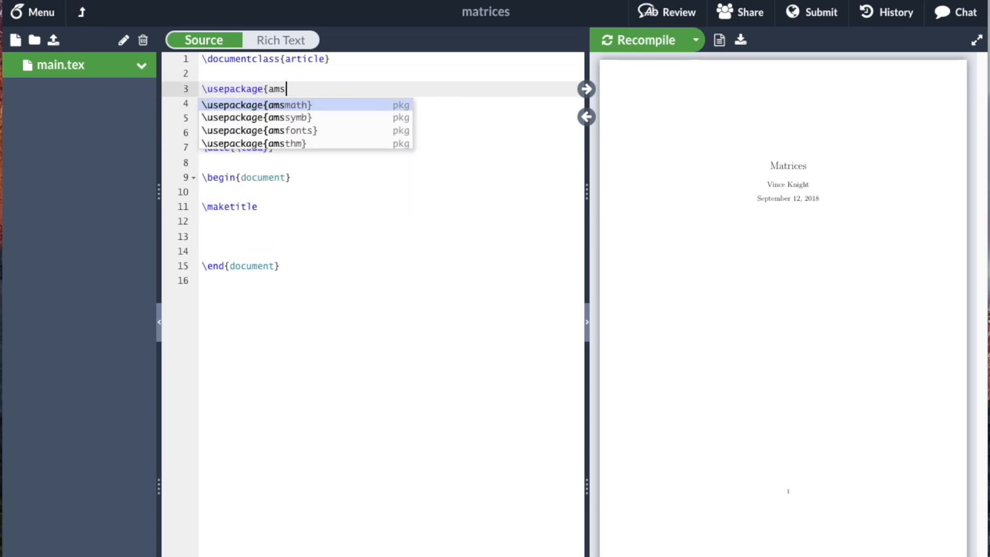
pyautogui.click(255, 105)
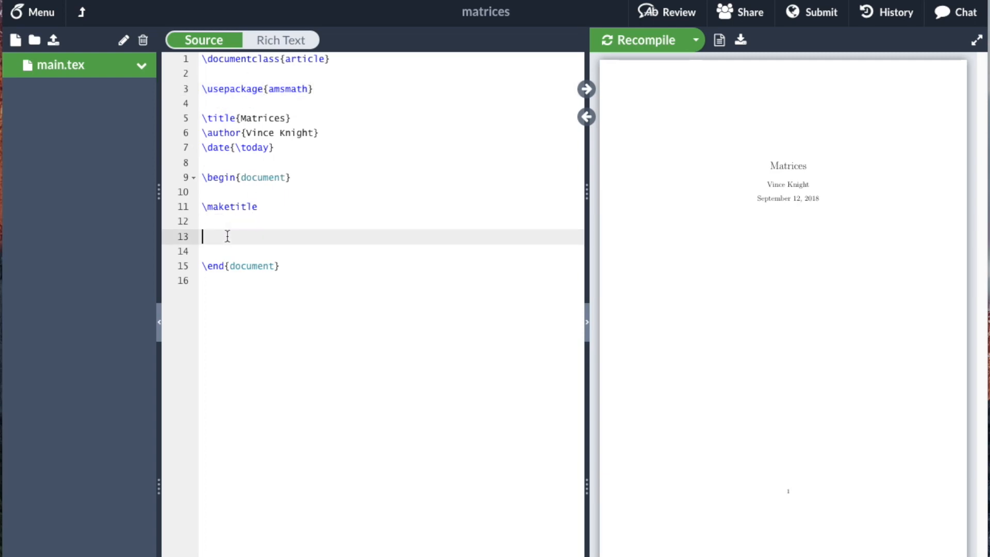
# Open a \[ display block containing an empty pmatrix environment
pyautogui.write('\\[')
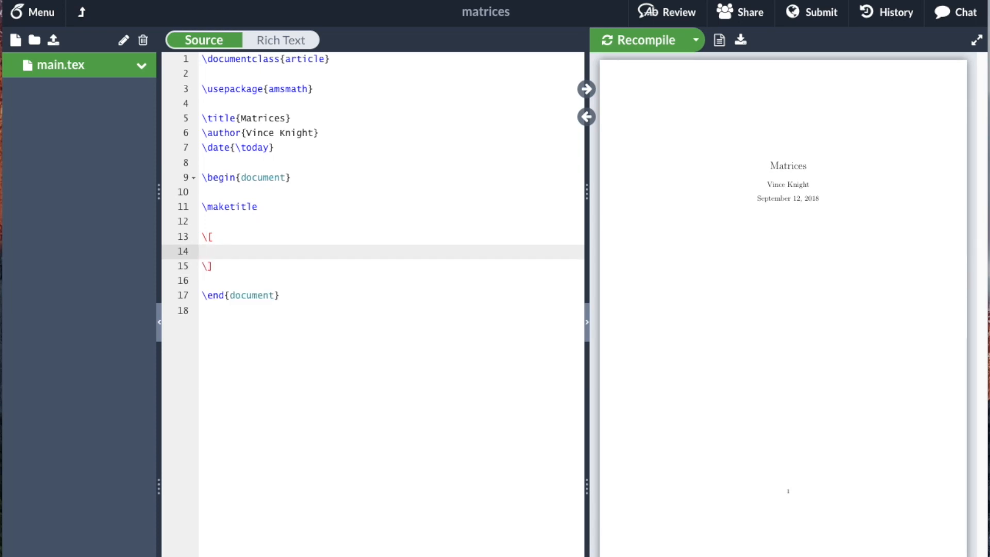
pyautogui.write('\\beg')
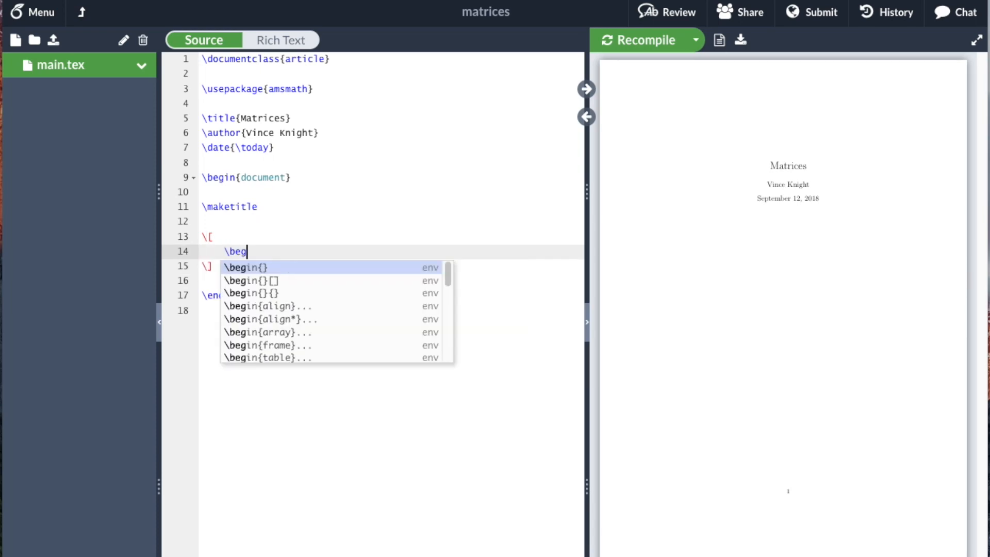
pyautogui.write('in{')
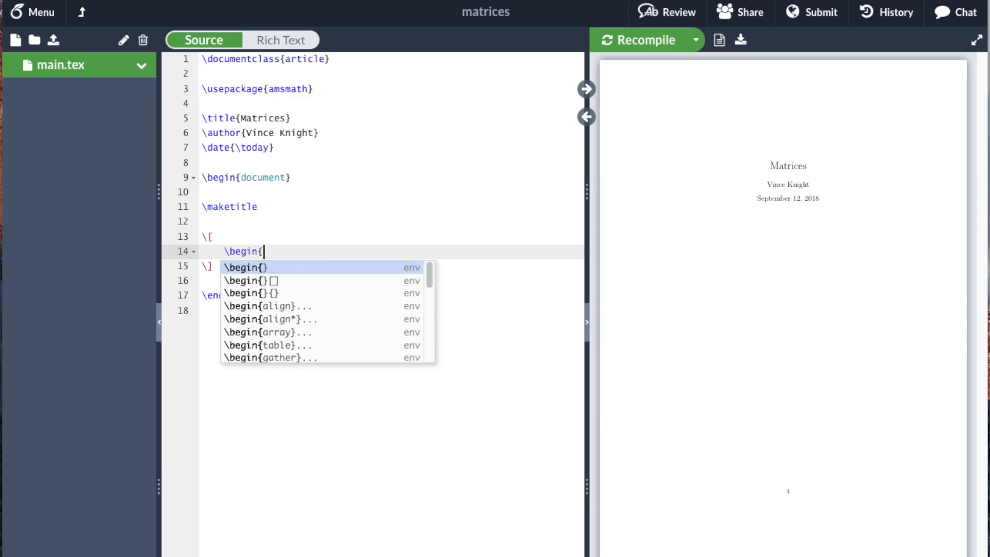
pyautogui.write('pmatrix}')
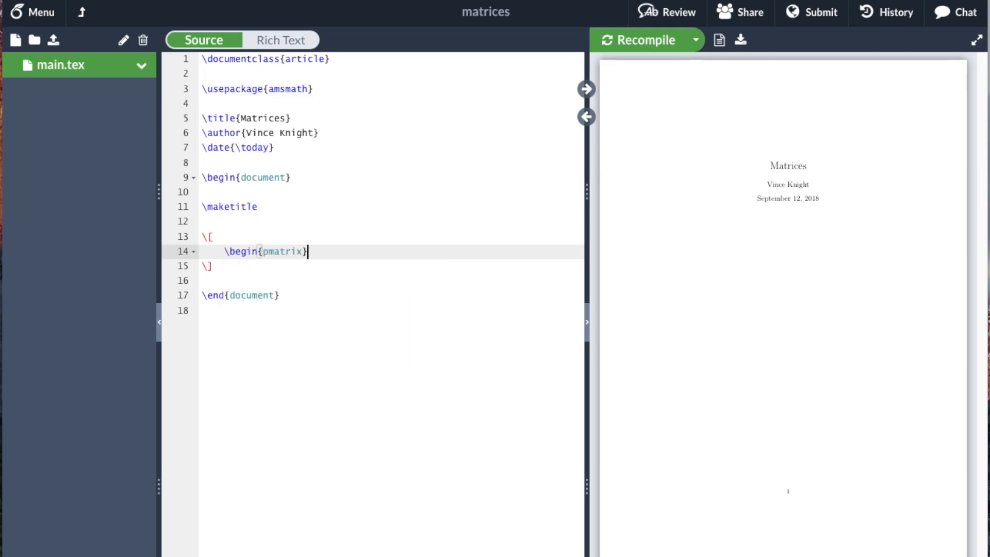
pyautogui.write('\\end{pmatrix')
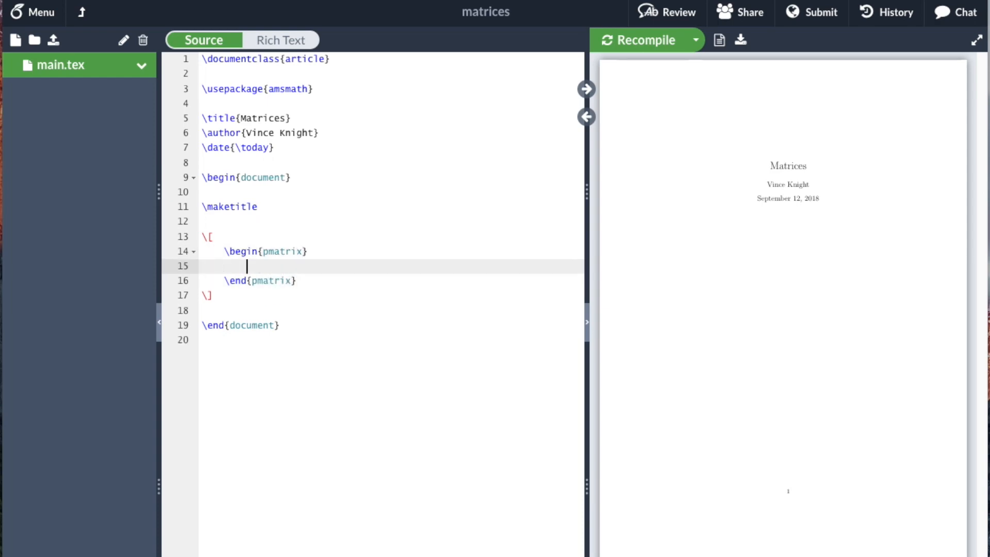
# Fill the pmatrix with rows a & b, c & d, e & f
pyautogui.write('a &')
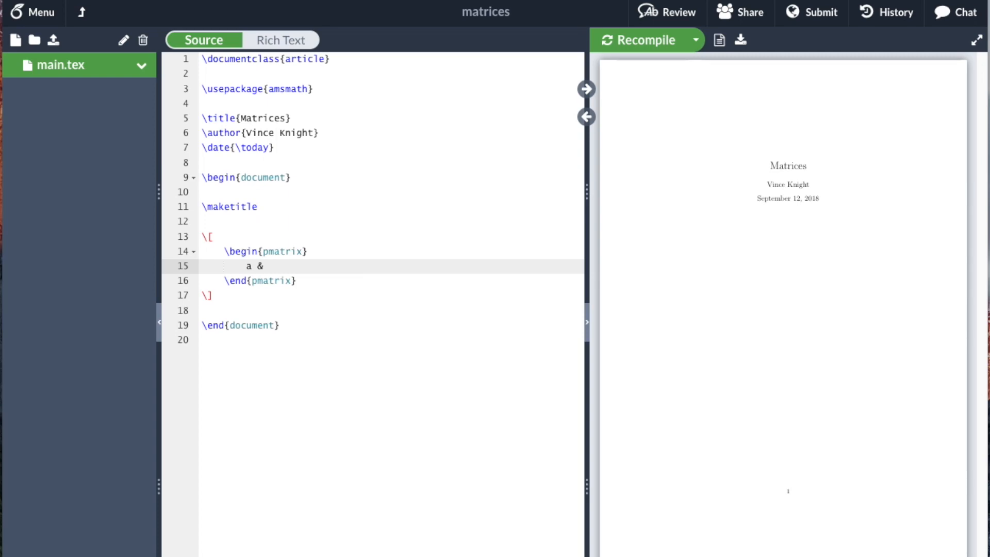
pyautogui.write('b')
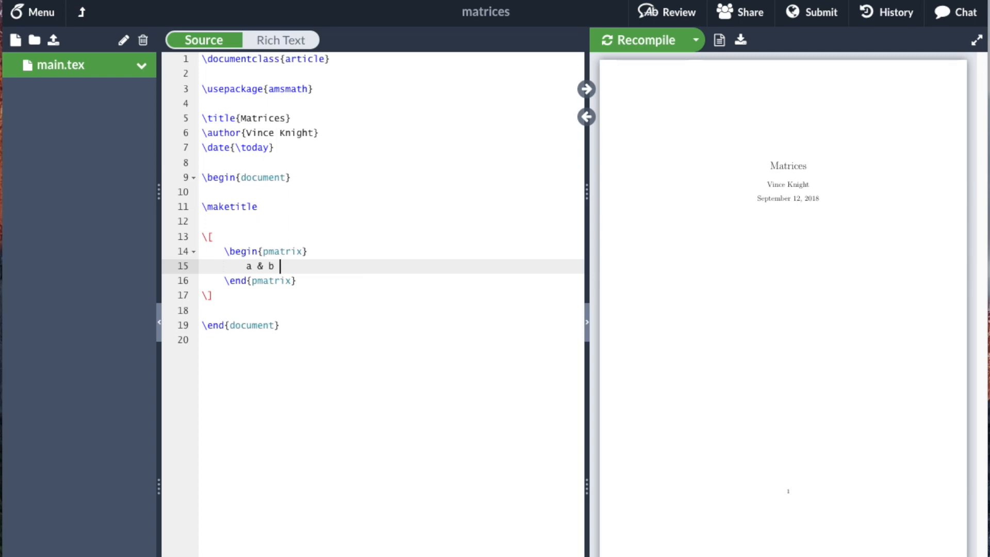
pyautogui.write('\\\\')
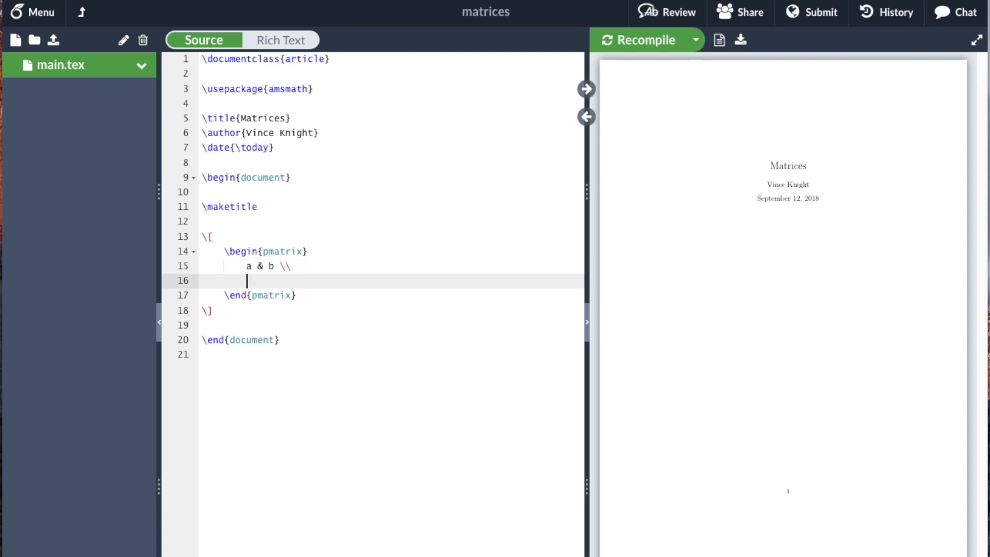
pyautogui.write('c & d \\\\')
pyautogui.write('e')
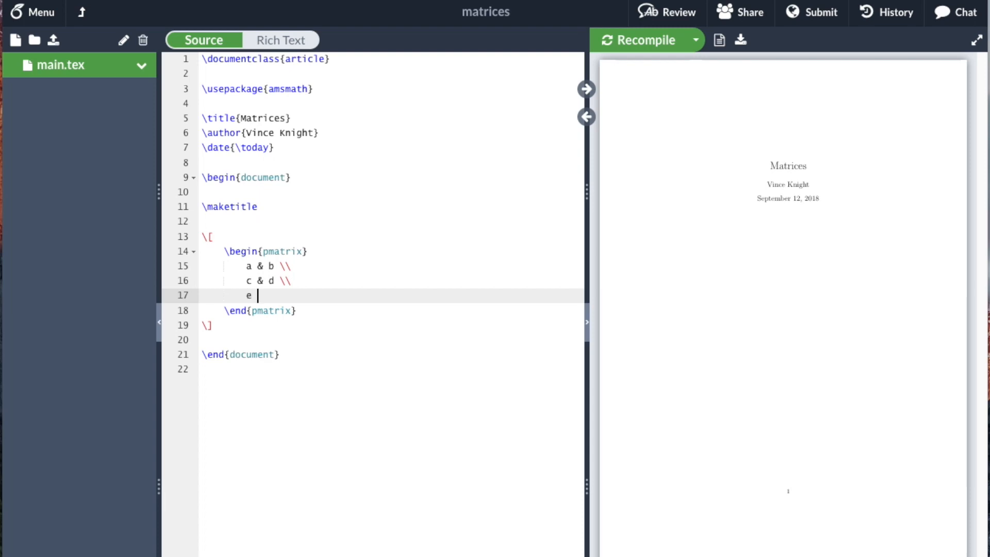
pyautogui.write('& f \\\\')
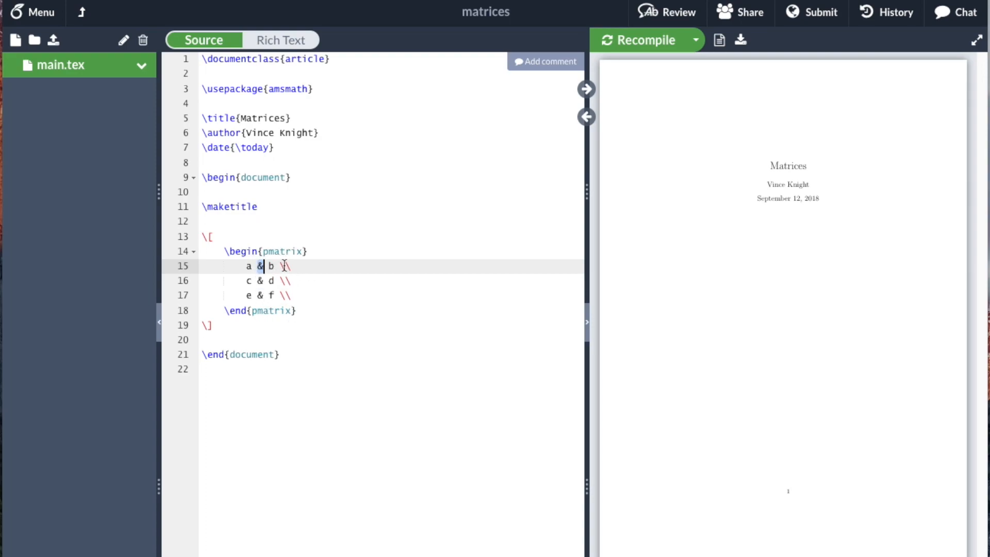
pyautogui.moveTo(289, 265)
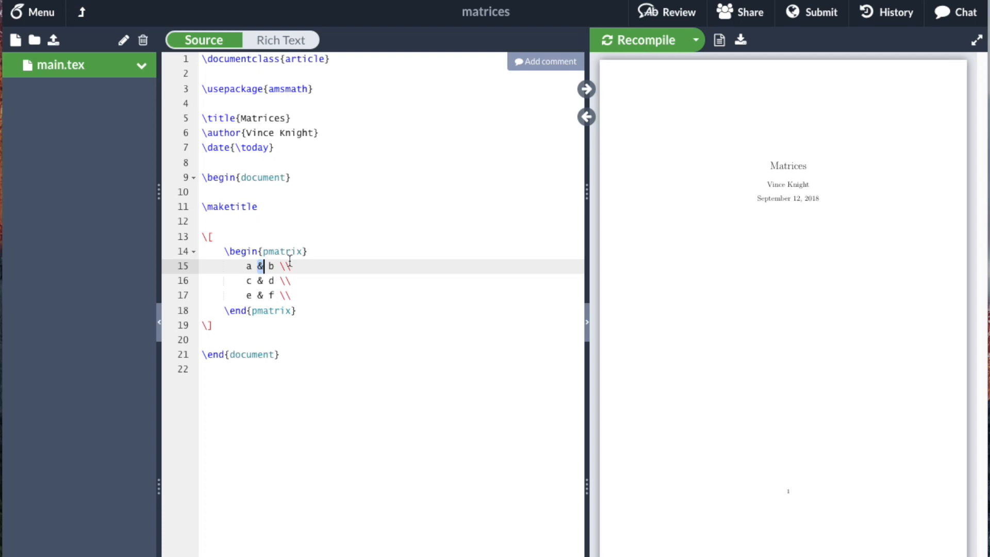
# Recompile and zoom in on the PDF preview of the a–f matrix
pyautogui.click(639, 40)
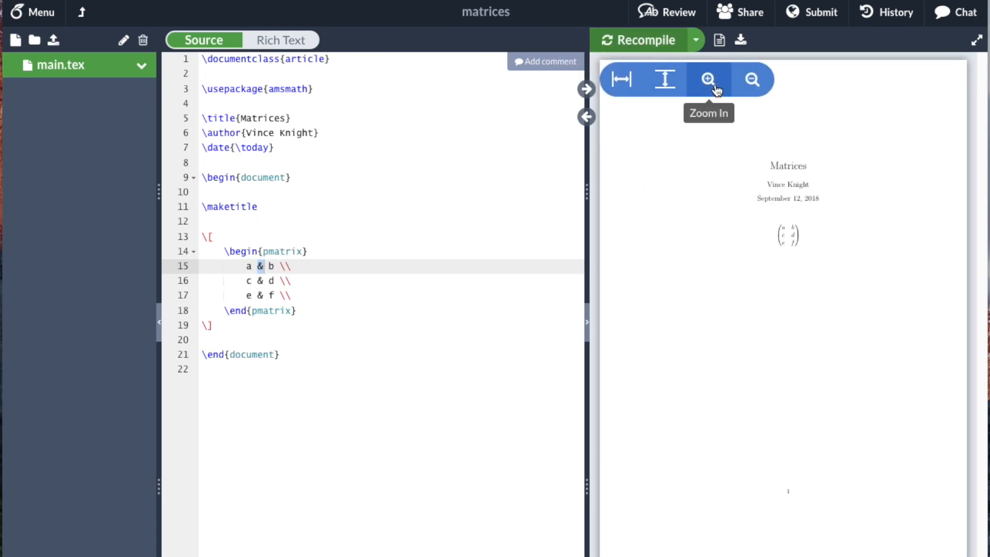
pyautogui.click(708, 79)
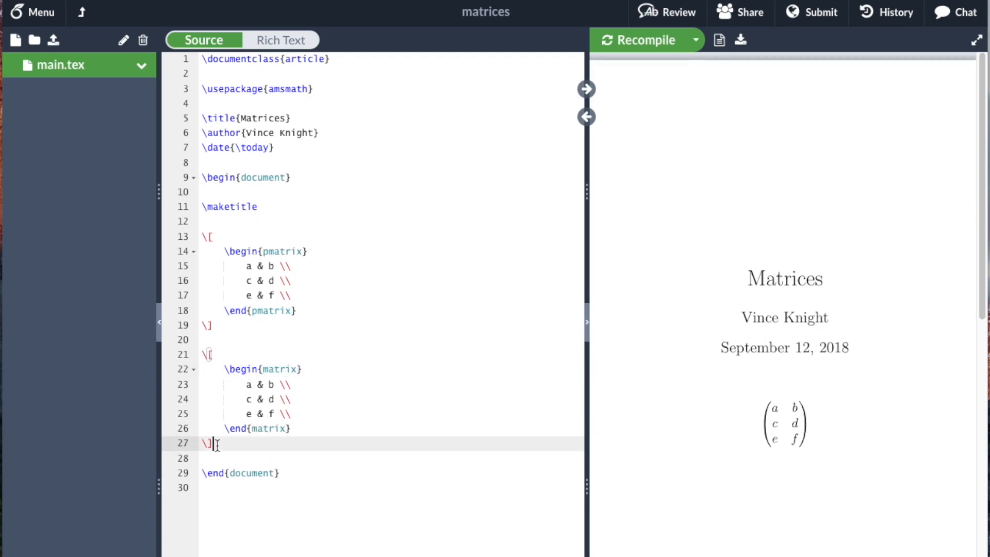
# Duplicate the plain matrix block and rename the third copy's environment to vmatrix
pyautogui.moveTo(208, 354); pyautogui.dragTo(215, 445)
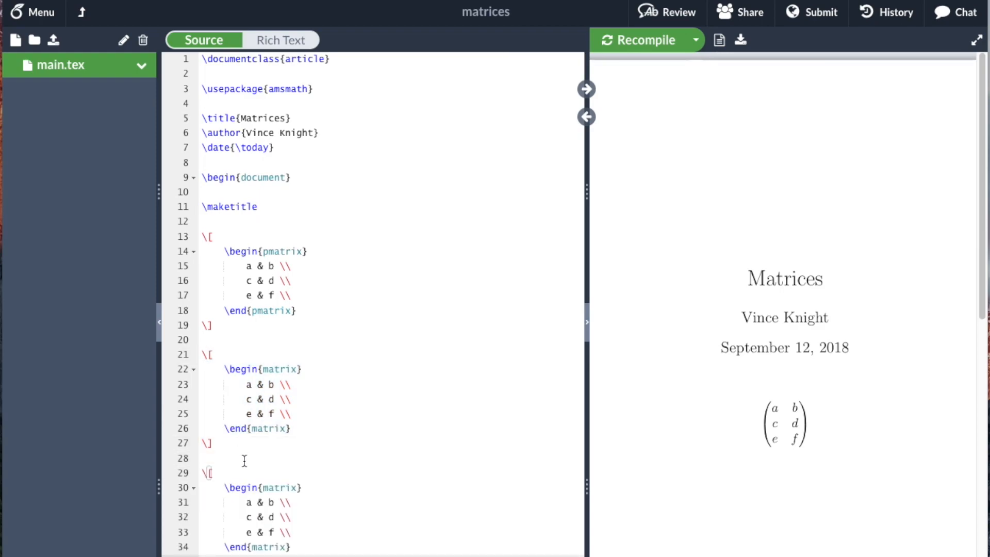
pyautogui.click(262, 488)
pyautogui.write('v')
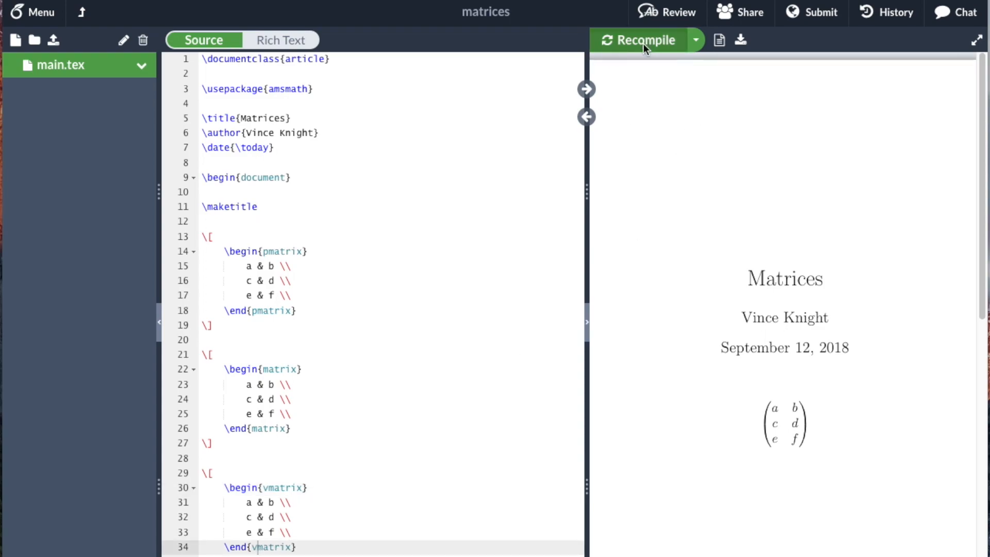
# Recompile the three-matrix document, retrying after the Server Error
pyautogui.click(643, 39)
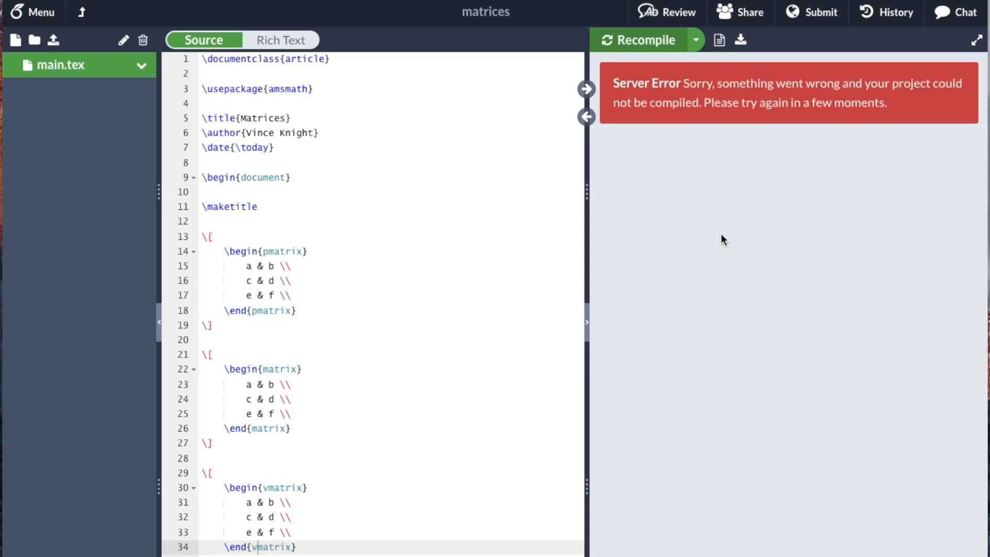
pyautogui.moveTo(639, 39)
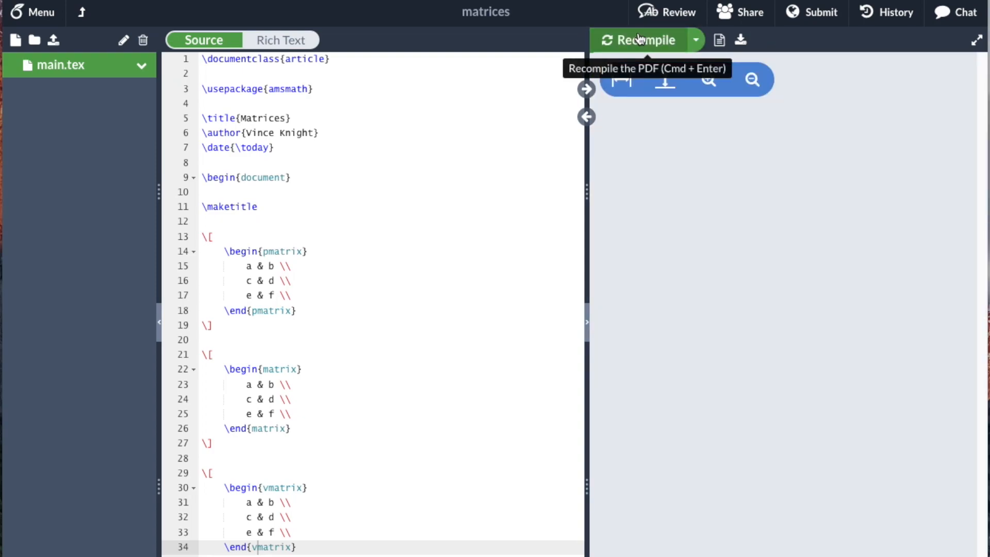
pyautogui.click(639, 39)
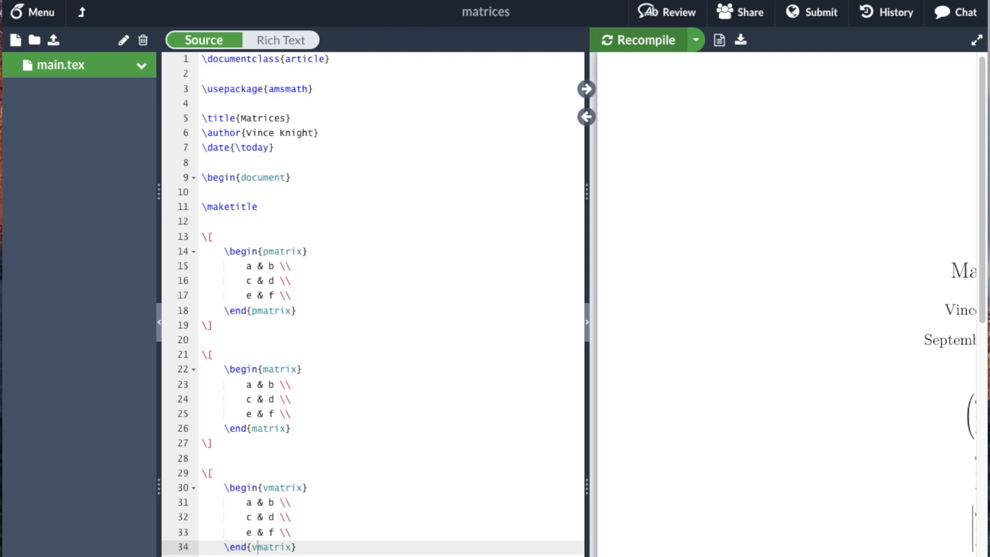